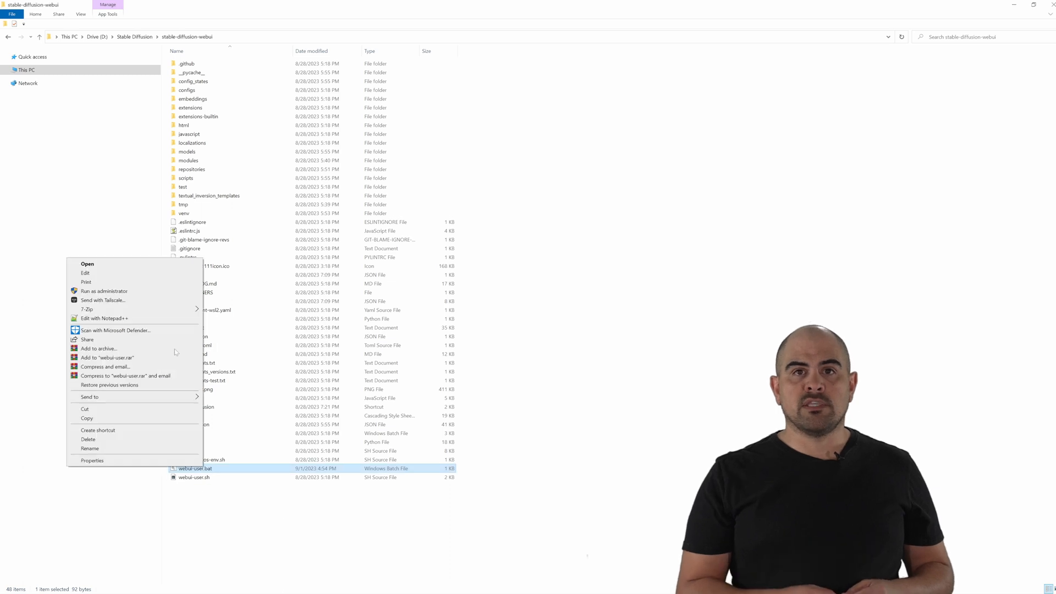
Step: Append --xformers --autolaunch to COMMANDLINE_ARGS and a git pull line in webui-user.bat, then close it
{"action": "left_click", "coordinate": [101, 318]}
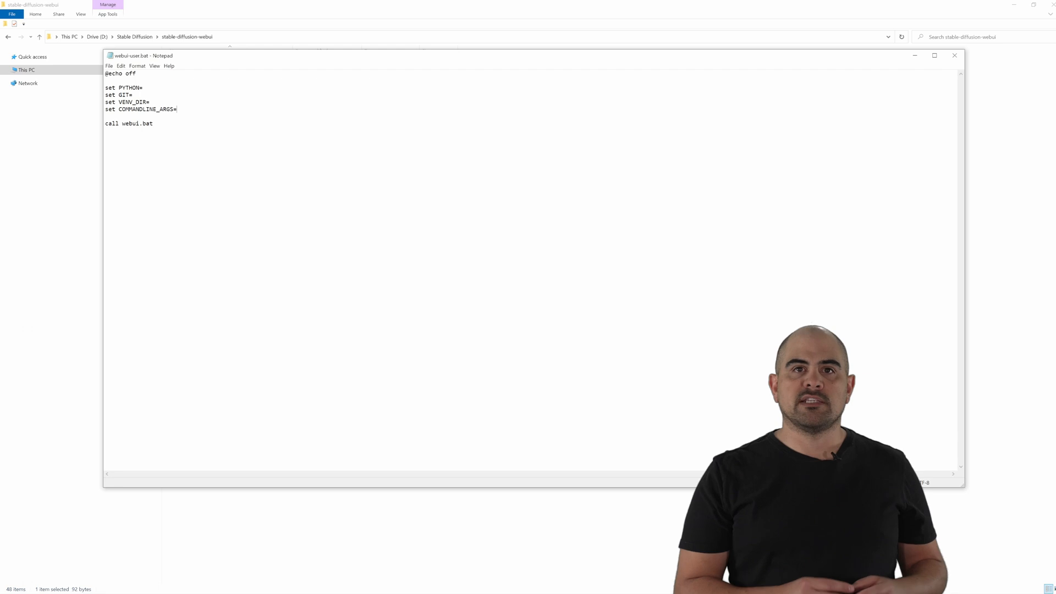
{"action": "type", "text": "--"}
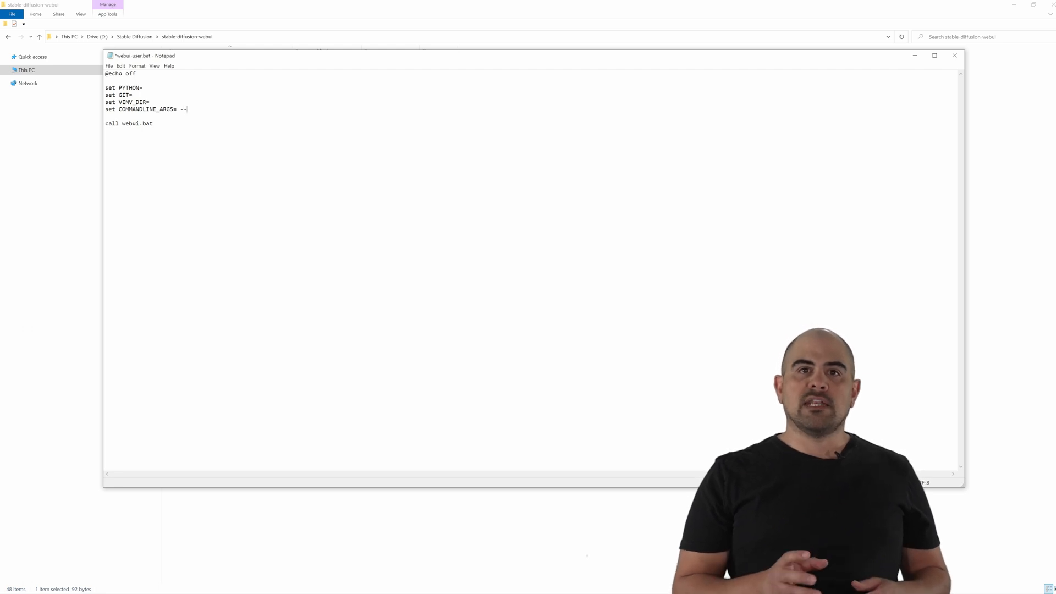
{"action": "type", "text": "xformer"}
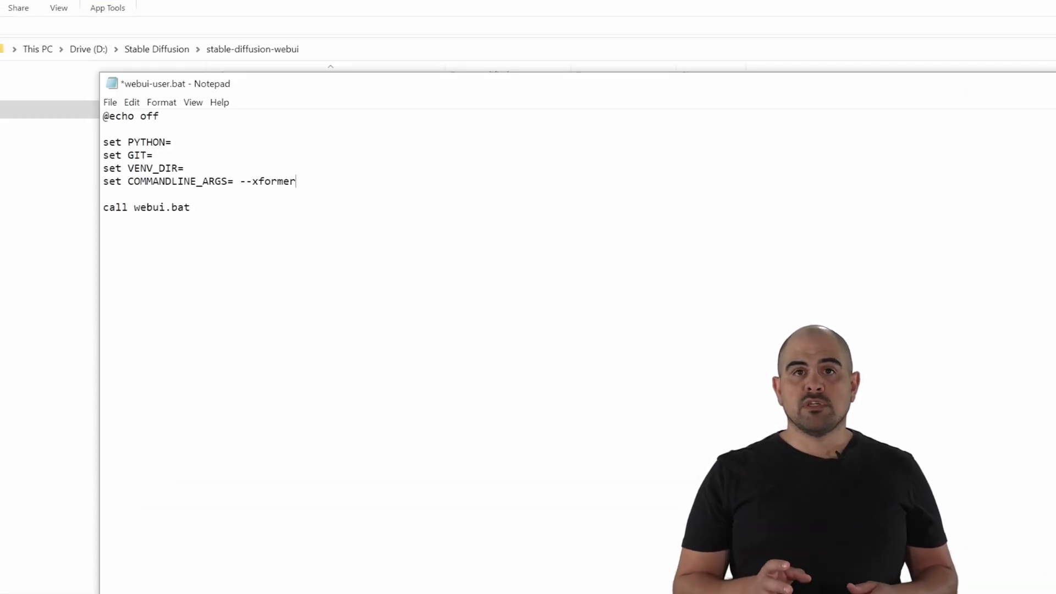
{"action": "type", "text": "s --autolau"}
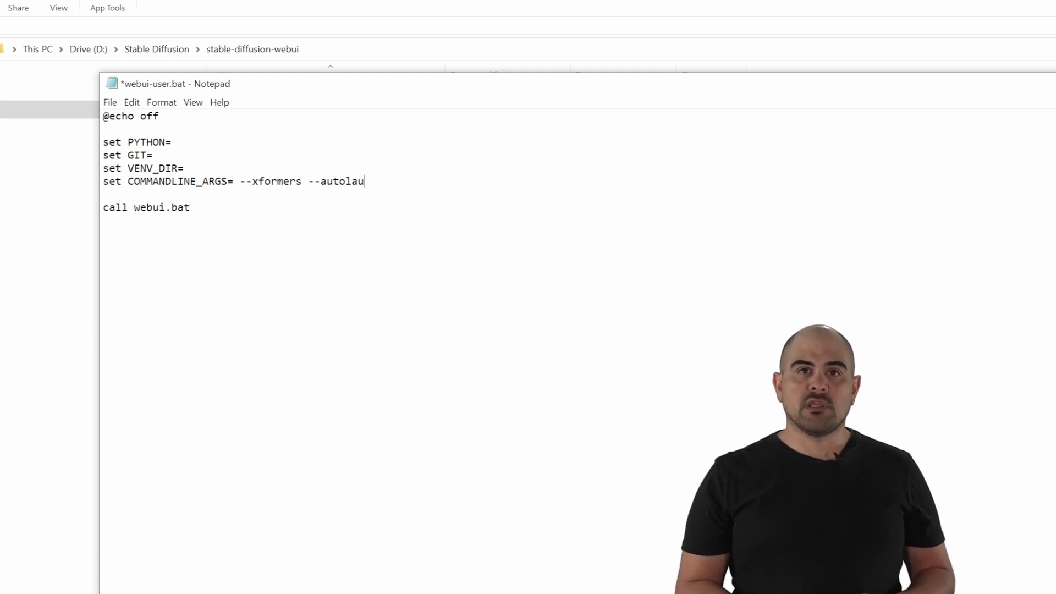
{"action": "type", "text": "nch"}
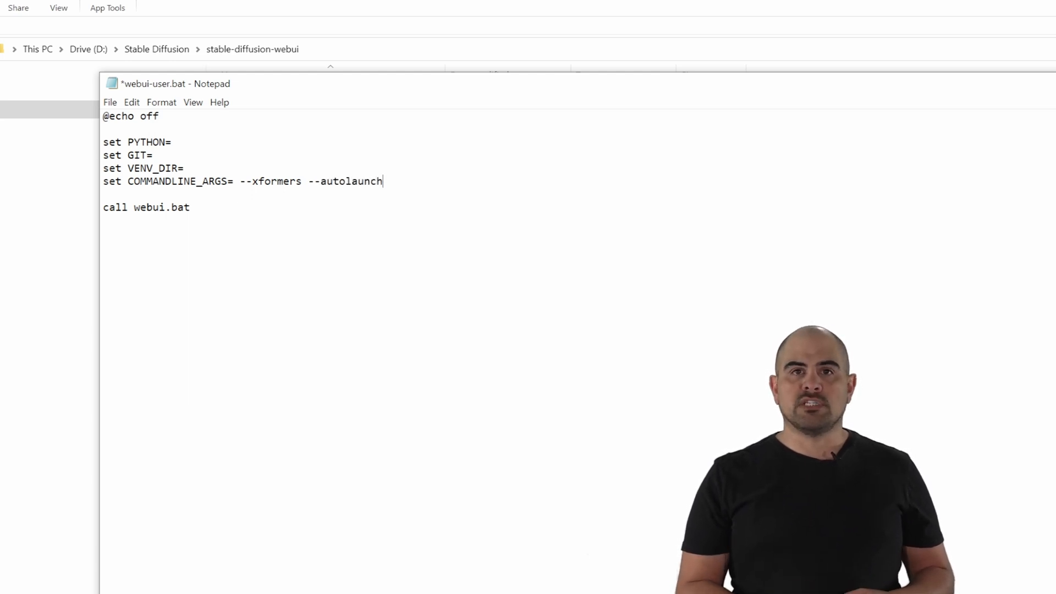
{"action": "type", "text": "git pull"}
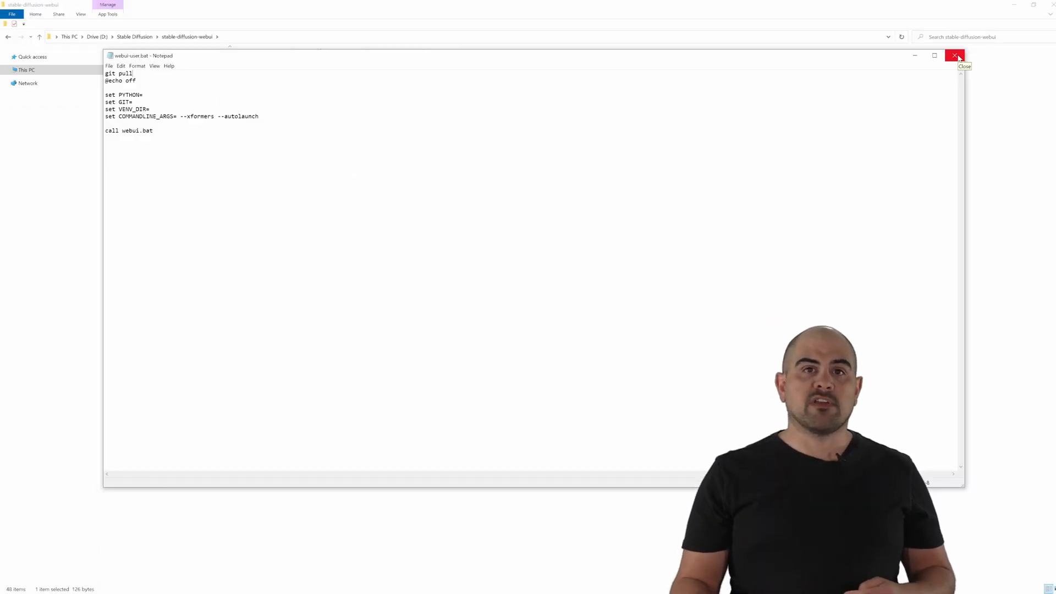
{"action": "left_click", "coordinate": [955, 55]}
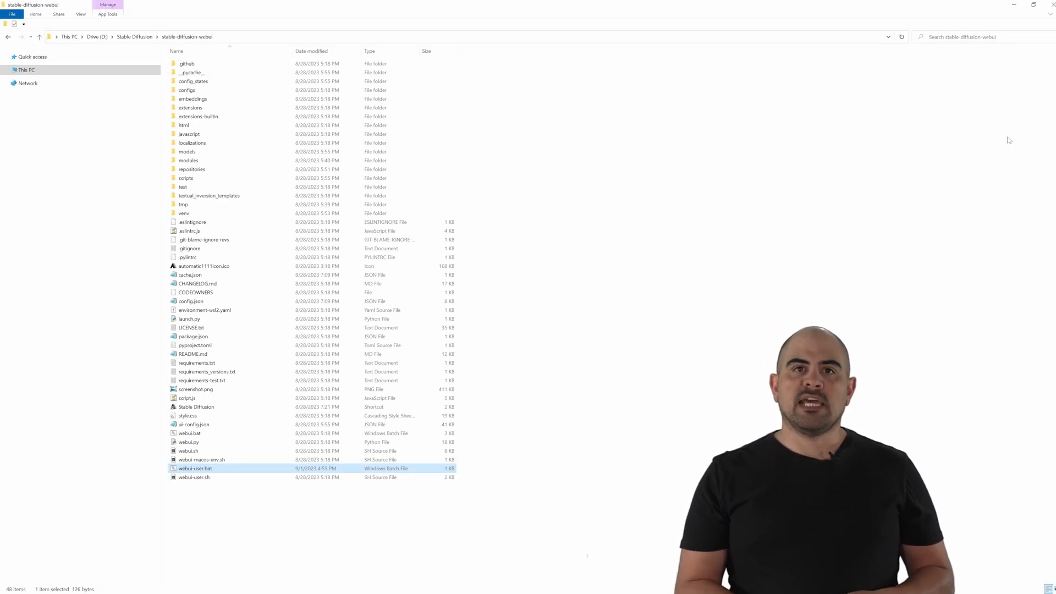
{"action": "mouse_move", "coordinate": [194, 468]}
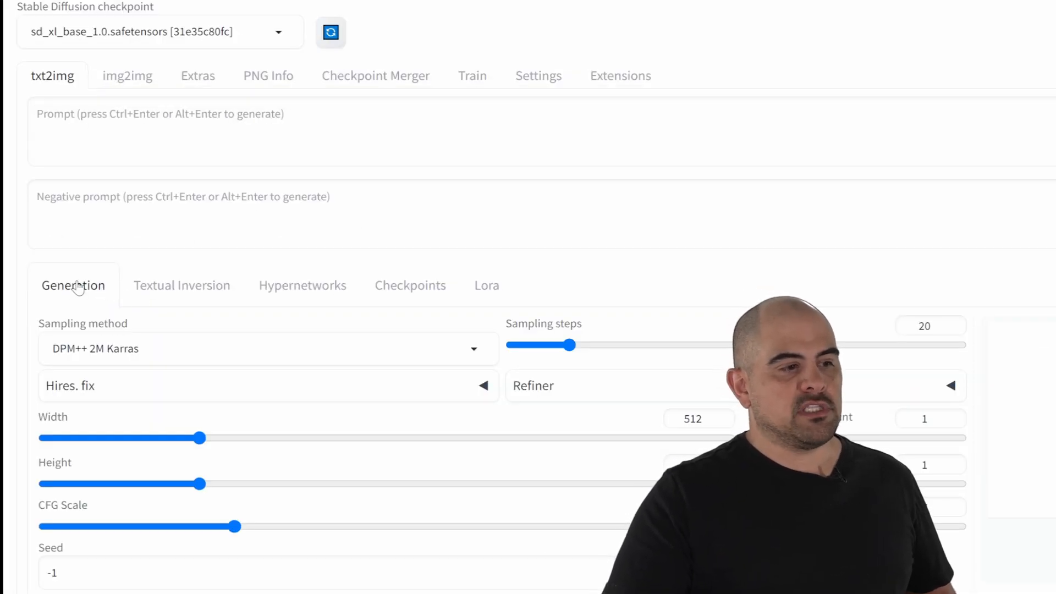
{"action": "mouse_move", "coordinate": [266, 525]}
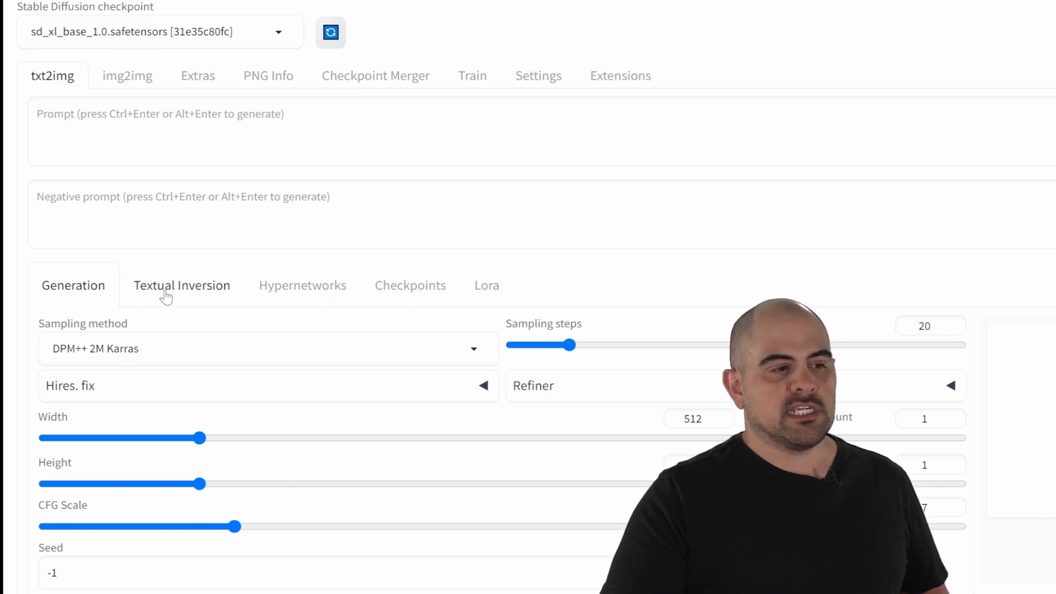
{"action": "mouse_move", "coordinate": [286, 299]}
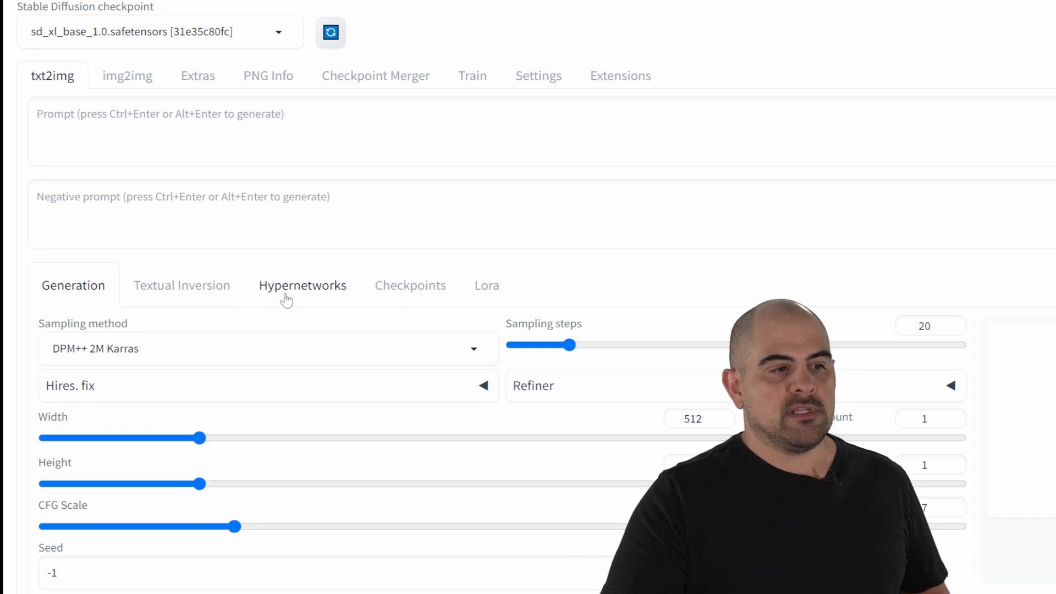
{"action": "mouse_move", "coordinate": [488, 299]}
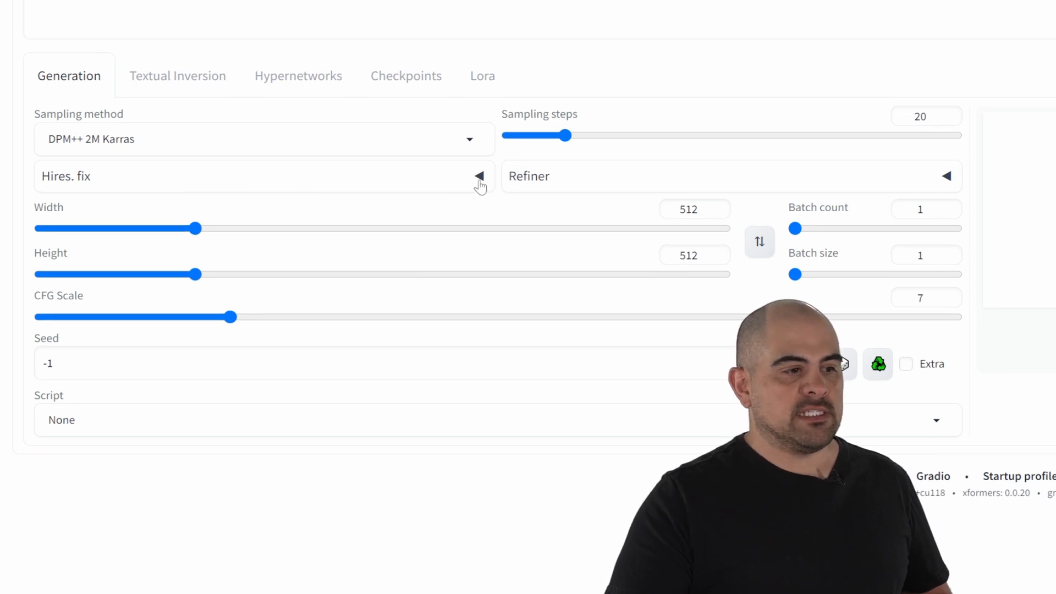
Step: Expand and collapse Hires. fix, then choose a checkpoint for the Refiner
{"action": "left_click", "coordinate": [479, 178]}
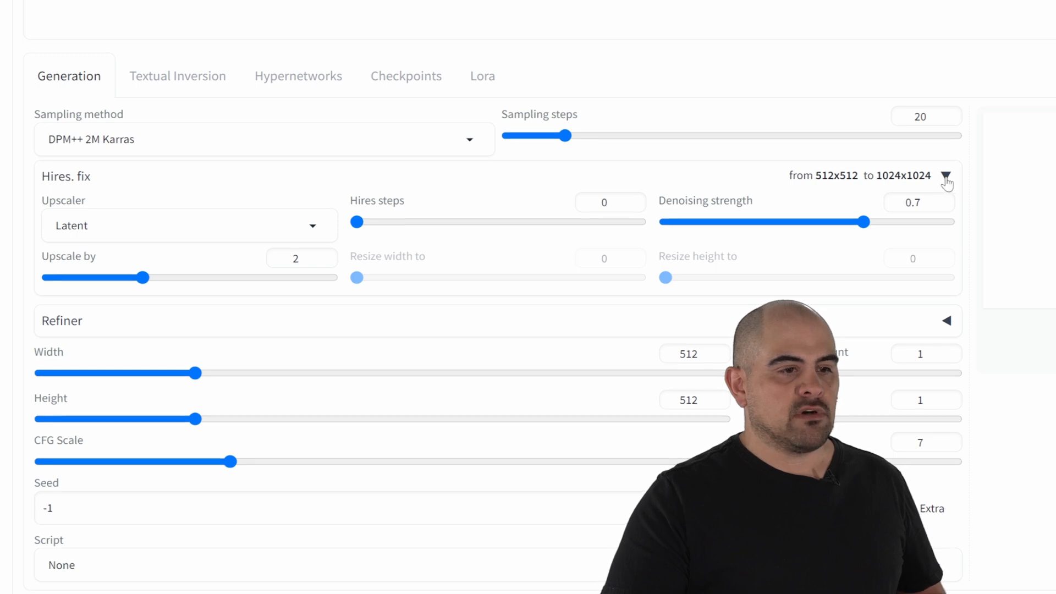
{"action": "left_click", "coordinate": [945, 177]}
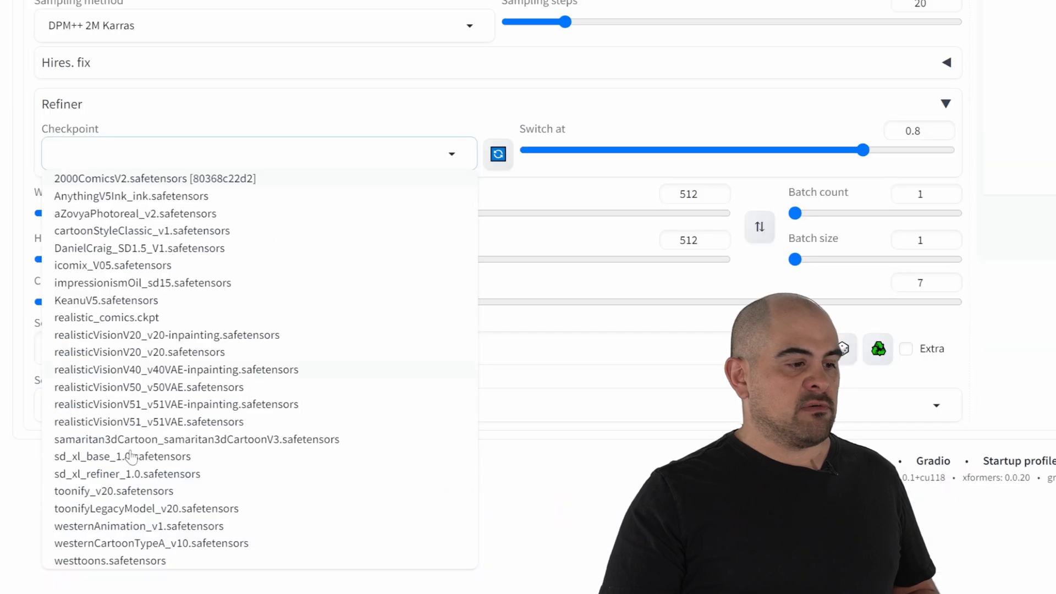
{"action": "left_click", "coordinate": [119, 474]}
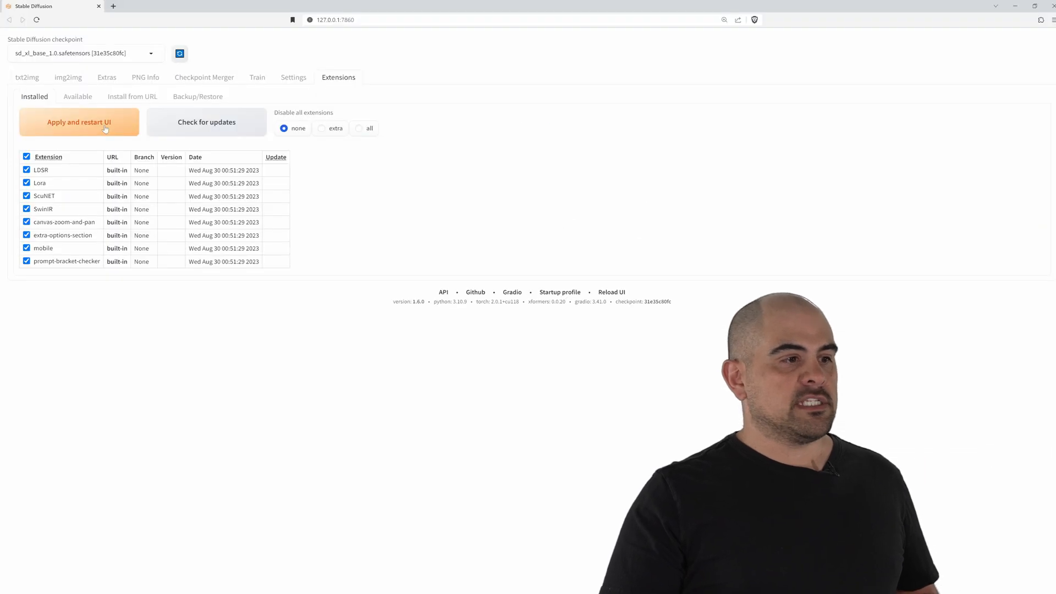
Step: Install Style Selector for SDXL 1.0 from the Available extensions and return to the Installed list
{"action": "left_click", "coordinate": [77, 97]}
{"action": "type", "text": "sdxl"}
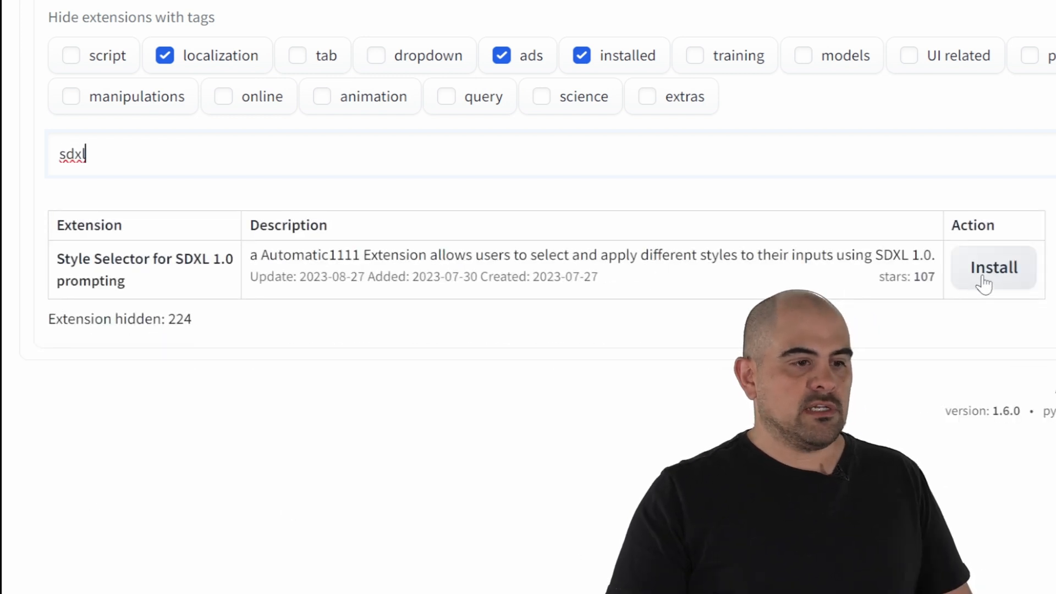
{"action": "left_click", "coordinate": [993, 267]}
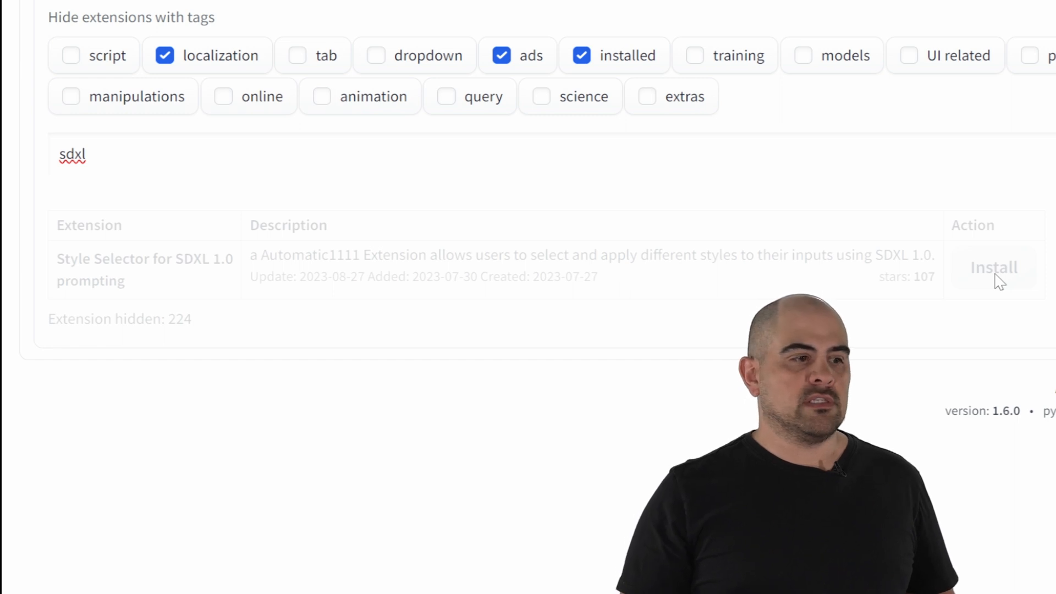
{"action": "left_click", "coordinate": [994, 267]}
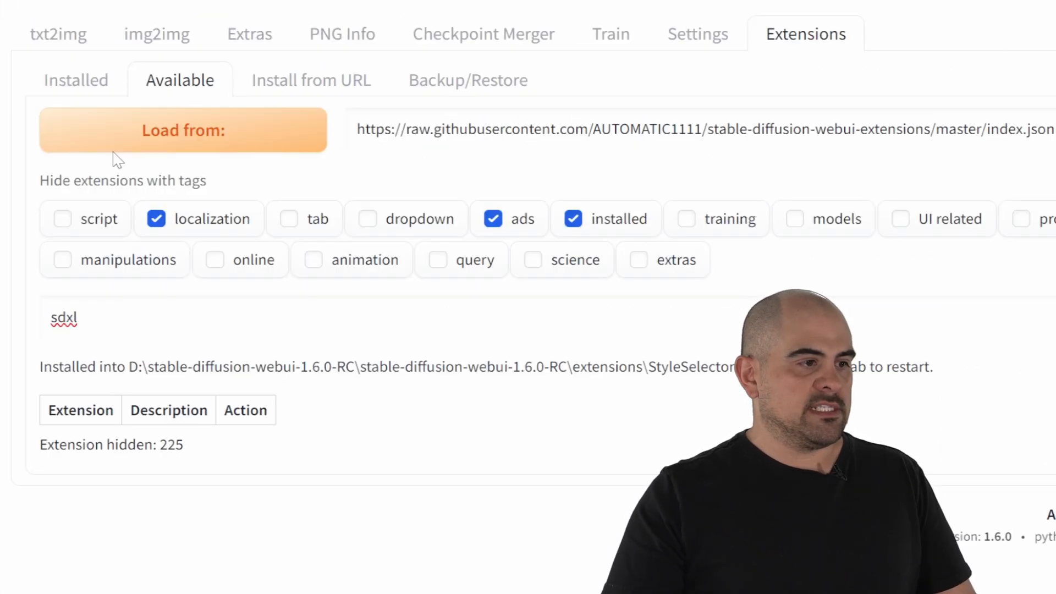
{"action": "left_click", "coordinate": [75, 79]}
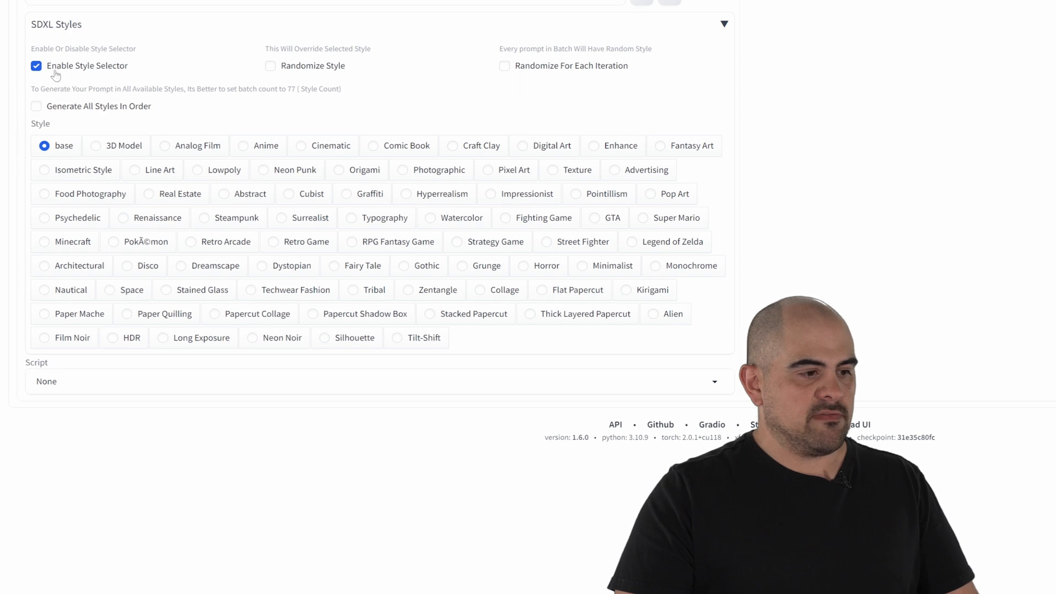
{"action": "mouse_move", "coordinate": [92, 198]}
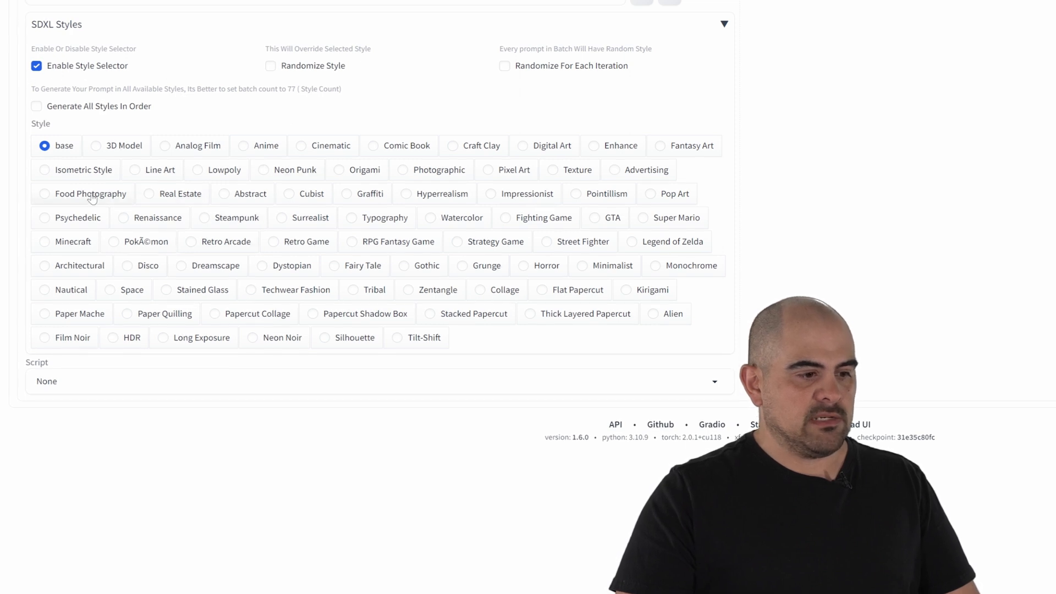
{"action": "mouse_move", "coordinate": [185, 246]}
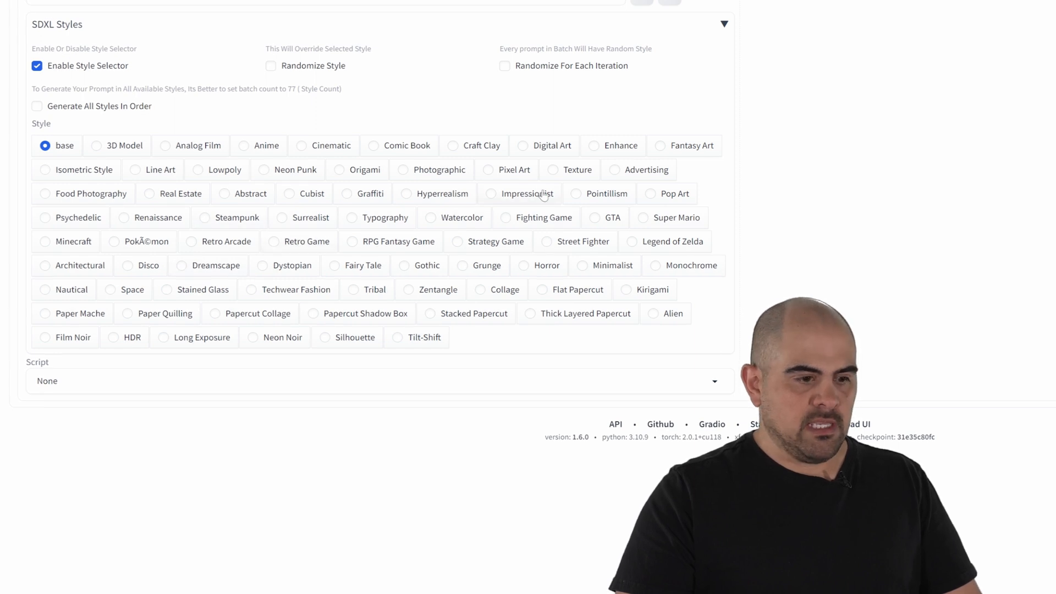
{"action": "mouse_move", "coordinate": [431, 178]}
{"action": "type", "text": "a human riding a dinosaur in s"}
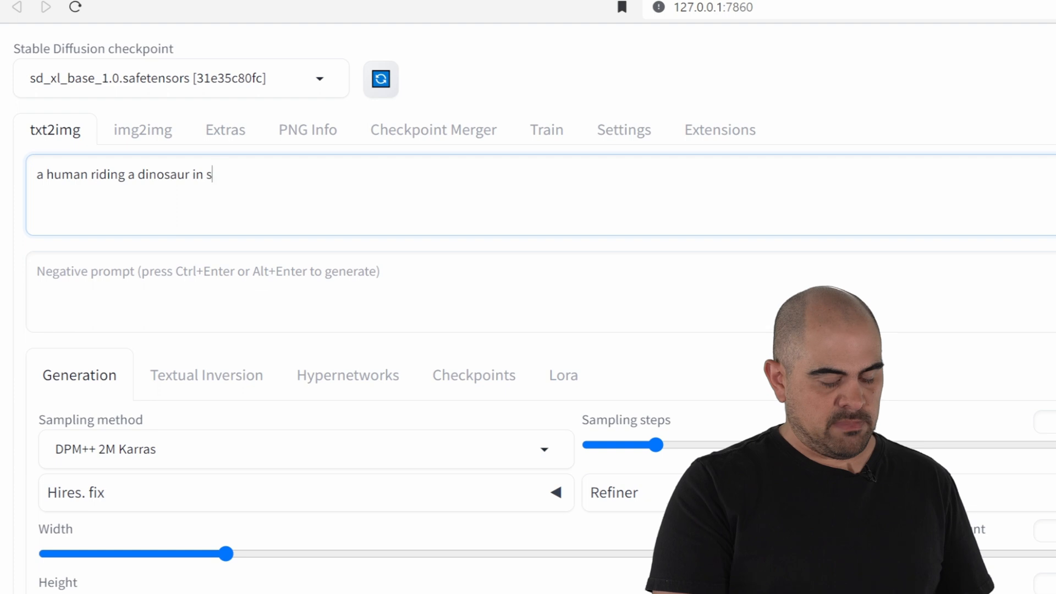
Step: Finish the prompt: human riding a dinosaur in space, 8k uhd, high detail, cinematic
{"action": "type", "text": "pace, 8k u"}
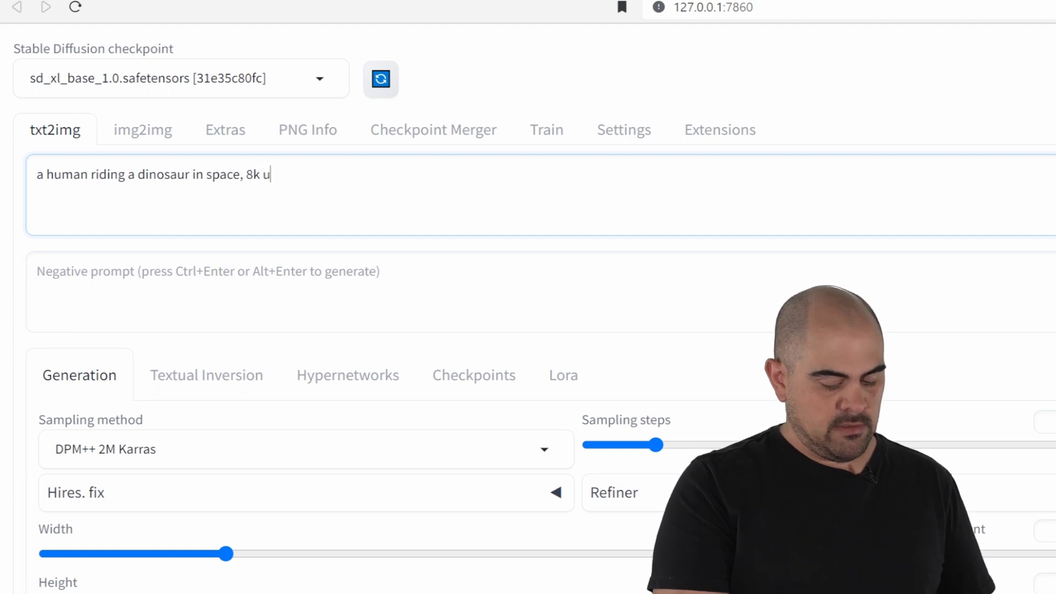
{"action": "type", "text": "hd, high d"}
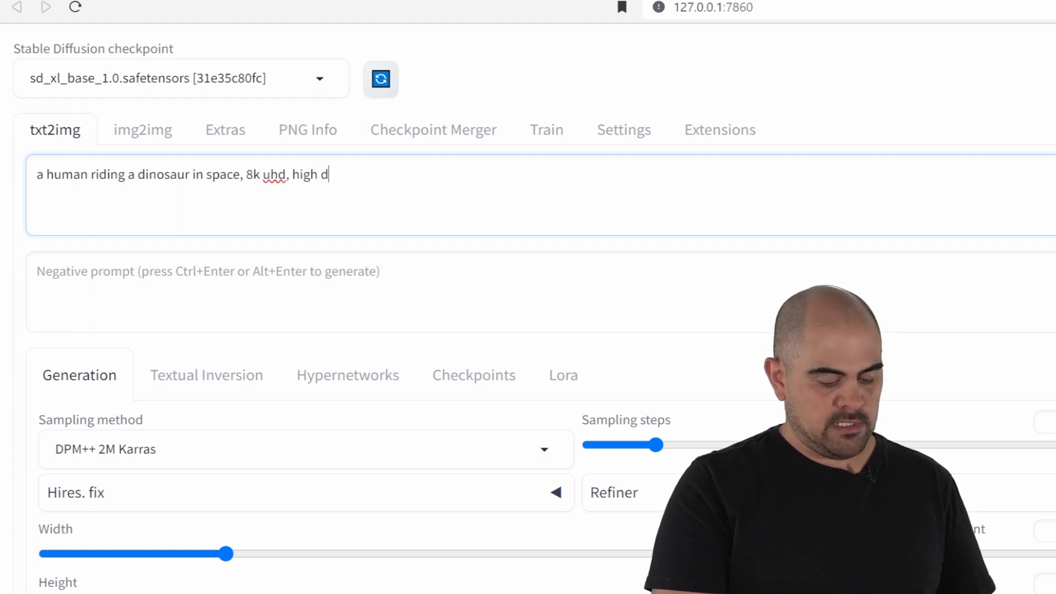
{"action": "type", "text": "etail, cinematic"}
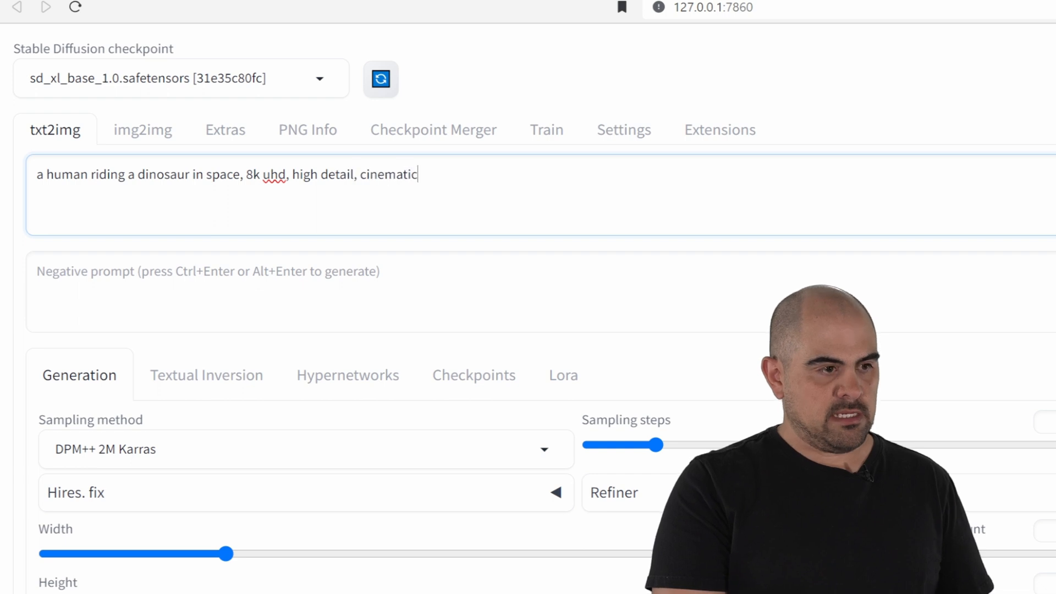
Step: Set width and height to 1024, sampling steps to 30, and expand the Refiner settings
{"action": "scroll", "scroll_direction": "down", "scroll_amount": 3}
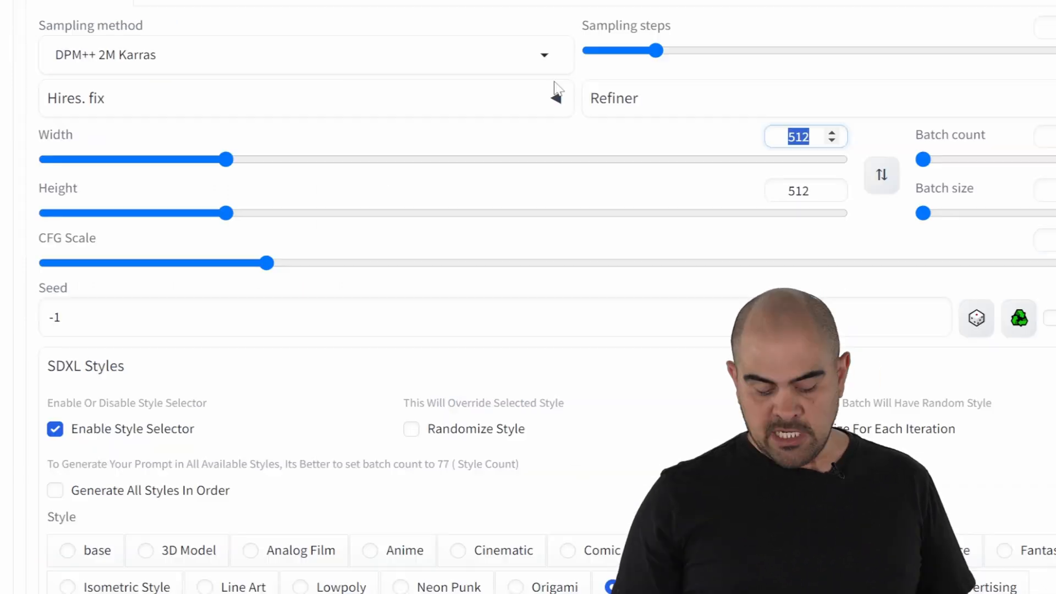
{"action": "left_click_drag", "start_coordinate": [226, 159], "coordinate": [434, 159]}
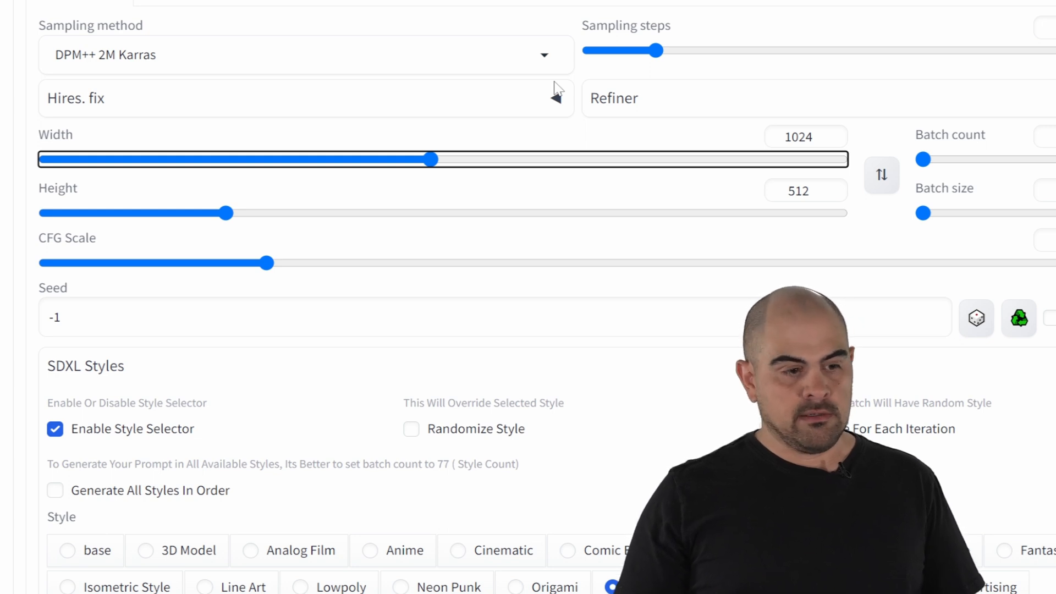
{"action": "type", "text": "1024"}
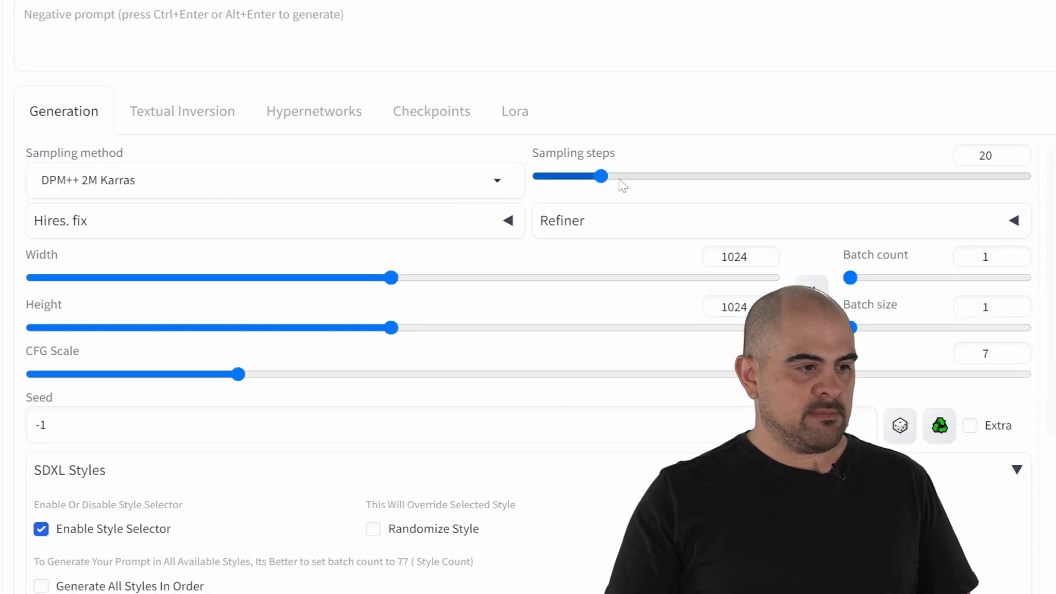
{"action": "left_click_drag", "start_coordinate": [602, 176], "coordinate": [631, 176]}
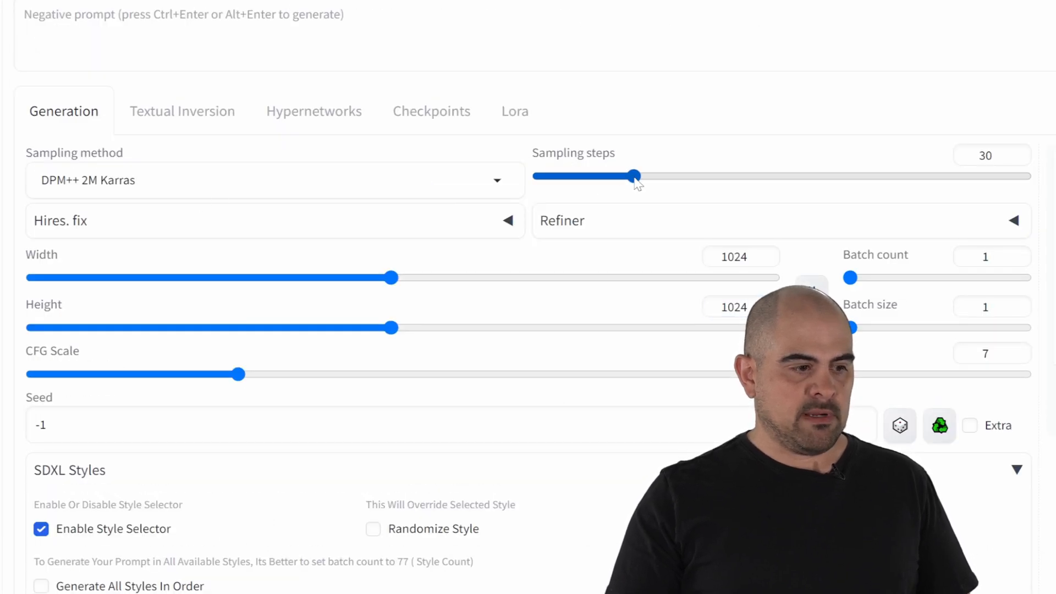
{"action": "left_click", "coordinate": [1013, 220]}
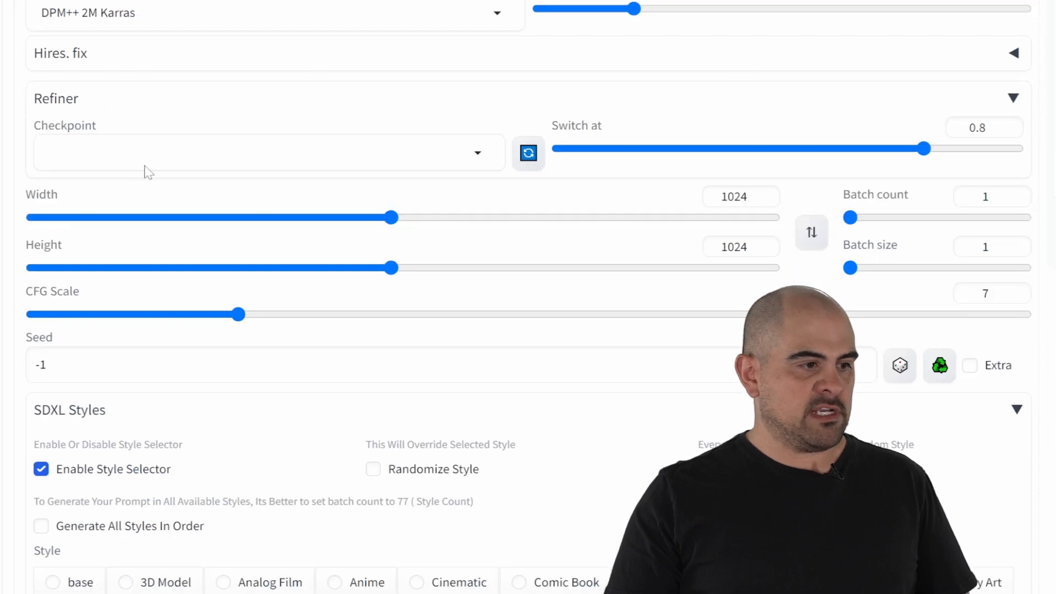
{"action": "left_click_drag", "start_coordinate": [922, 148], "coordinate": [905, 149]}
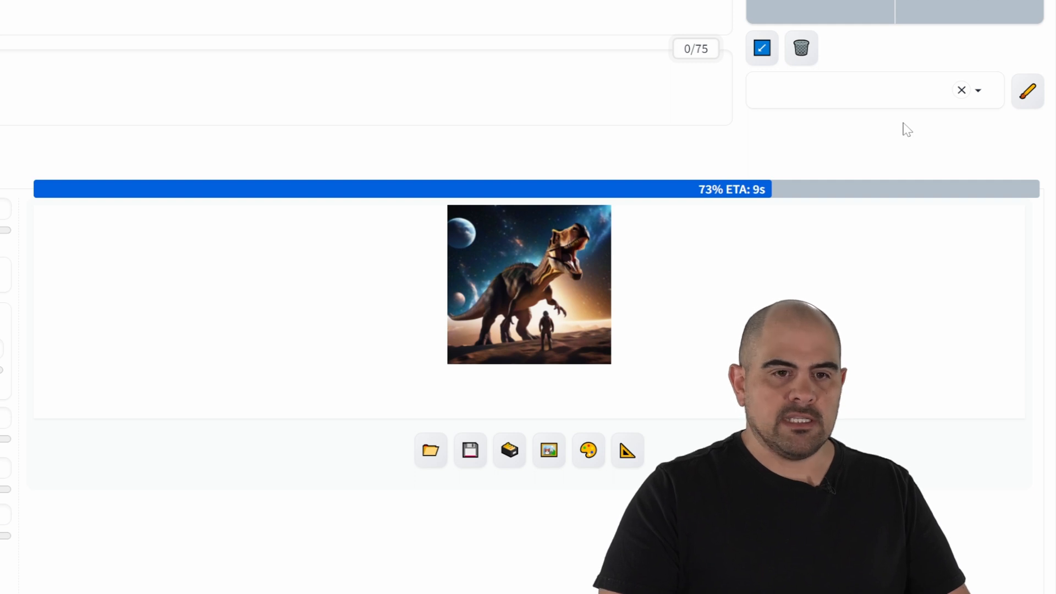
{"action": "mouse_move", "coordinate": [878, 172]}
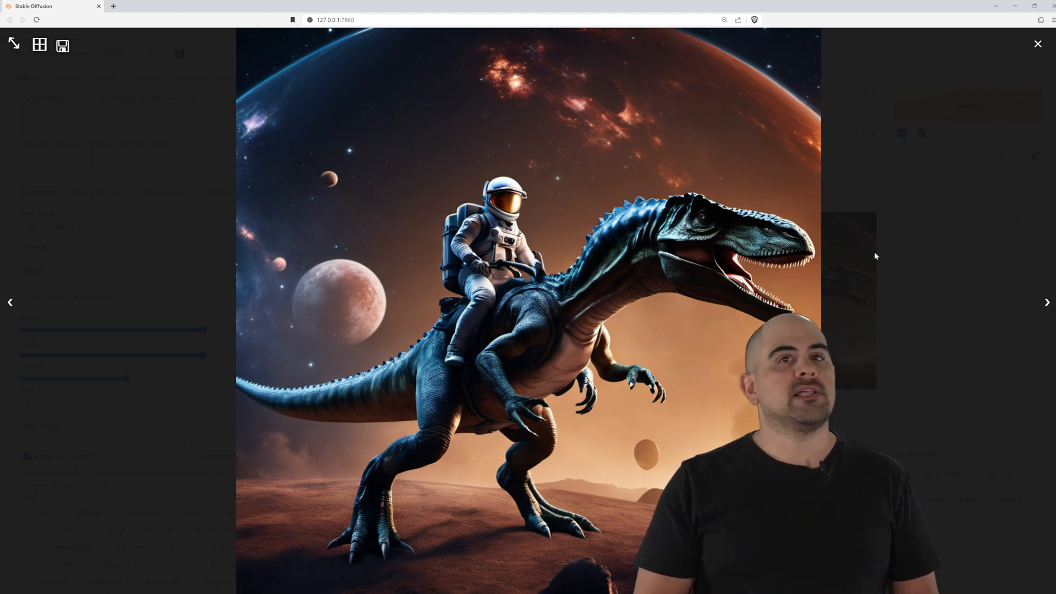
Step: Close the full-size preview of the generated astronaut-on-dinosaur image
{"action": "left_click", "coordinate": [1037, 44]}
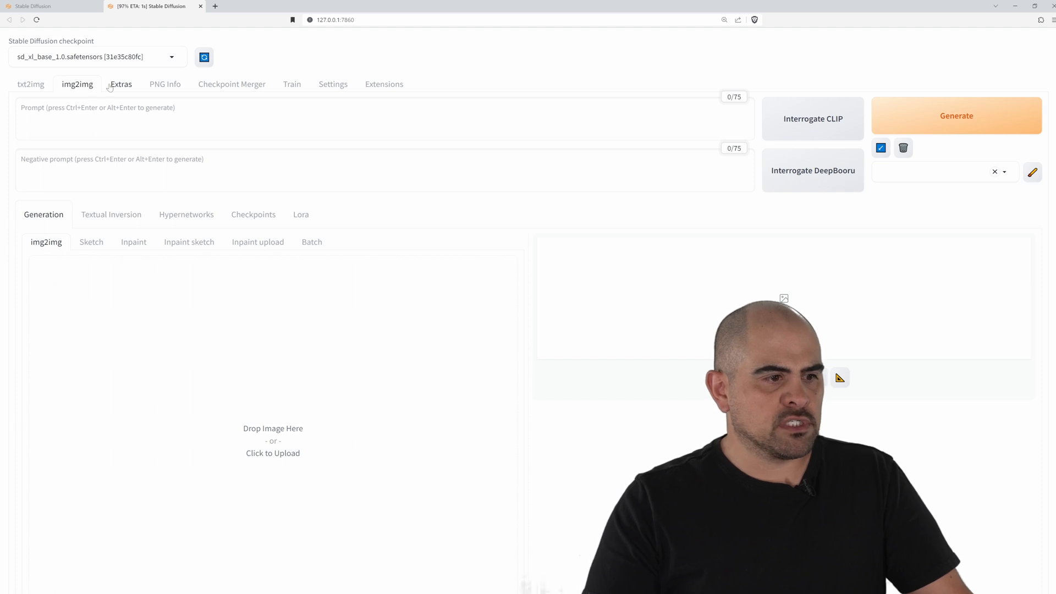
Step: Step through the generated dinosaur-rider images to the comic-book style one in the lightbox
{"action": "scroll", "scroll_direction": "down", "scroll_amount": 3}
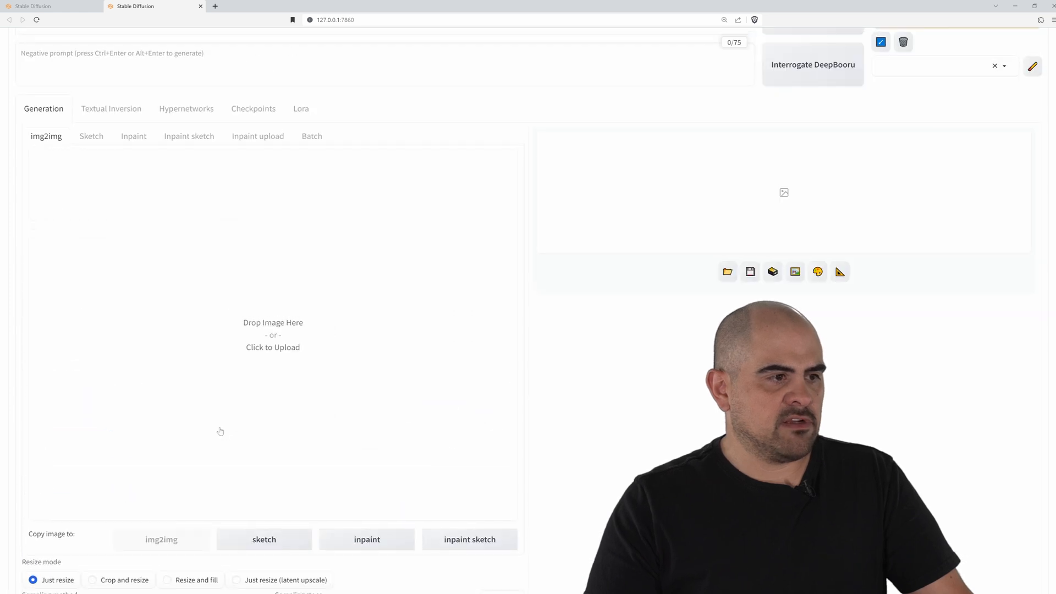
{"action": "scroll", "scroll_direction": "down", "scroll_amount": 3}
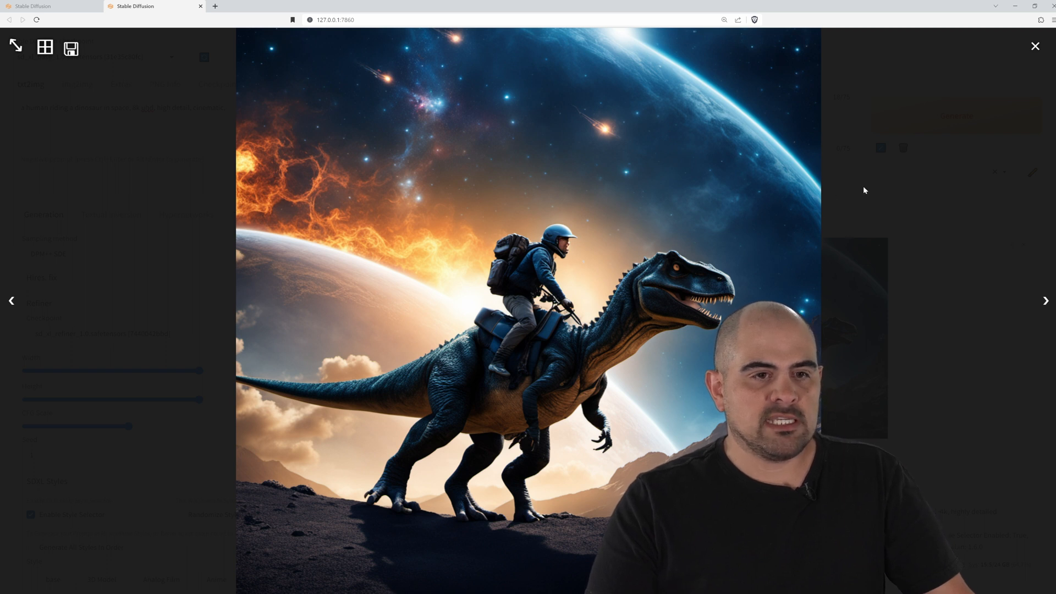
{"action": "left_click", "coordinate": [1035, 46]}
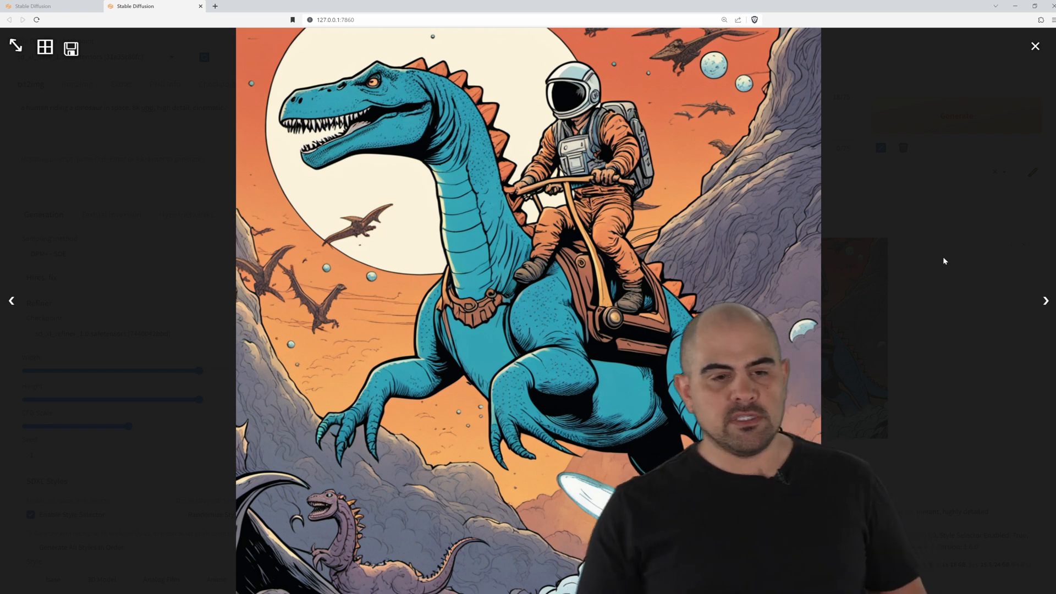
{"action": "mouse_move", "coordinate": [954, 255]}
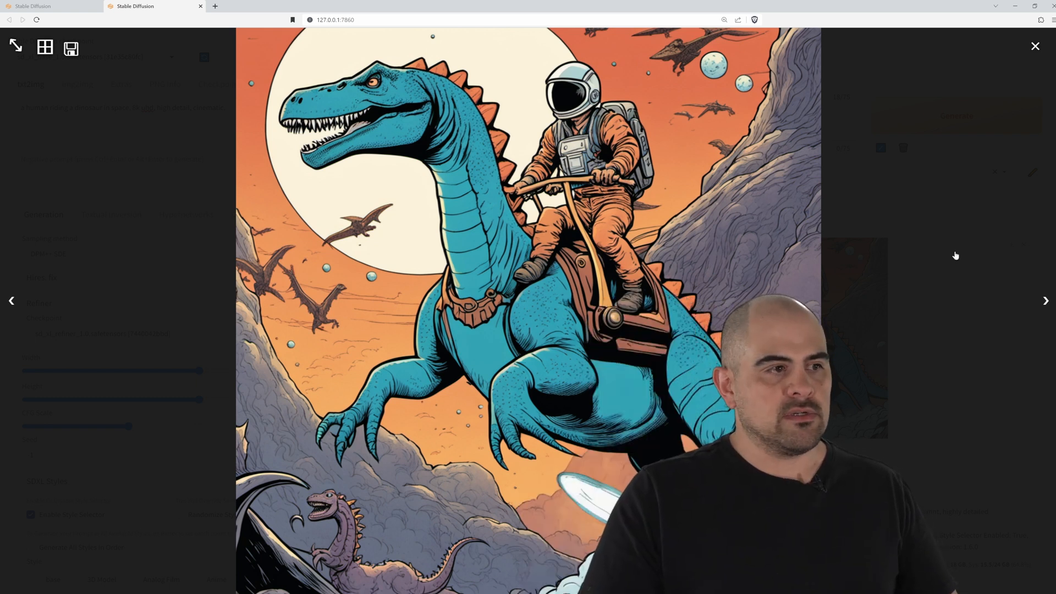
Step: View the newly generated 3D Model style dinosaur-rider image at full size, then close it
{"action": "left_click", "coordinate": [1034, 46]}
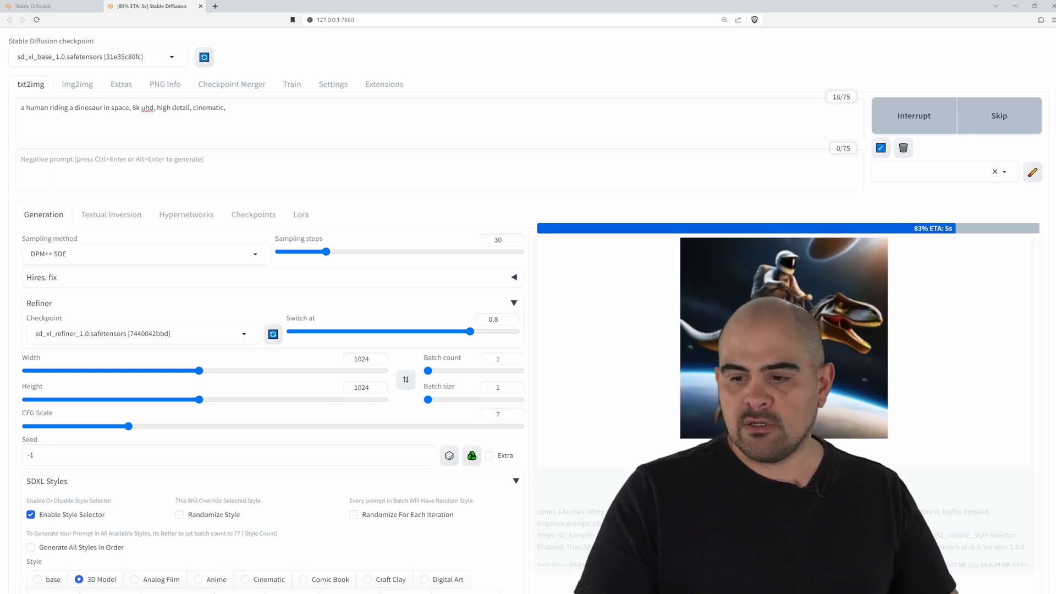
{"action": "left_click", "coordinate": [783, 337]}
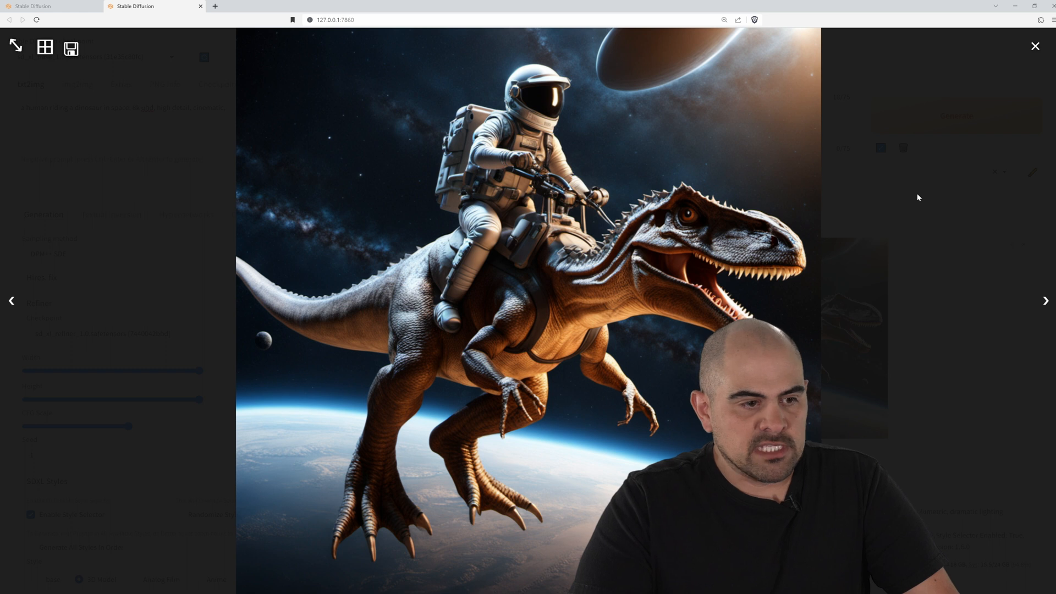
{"action": "left_click", "coordinate": [1035, 46]}
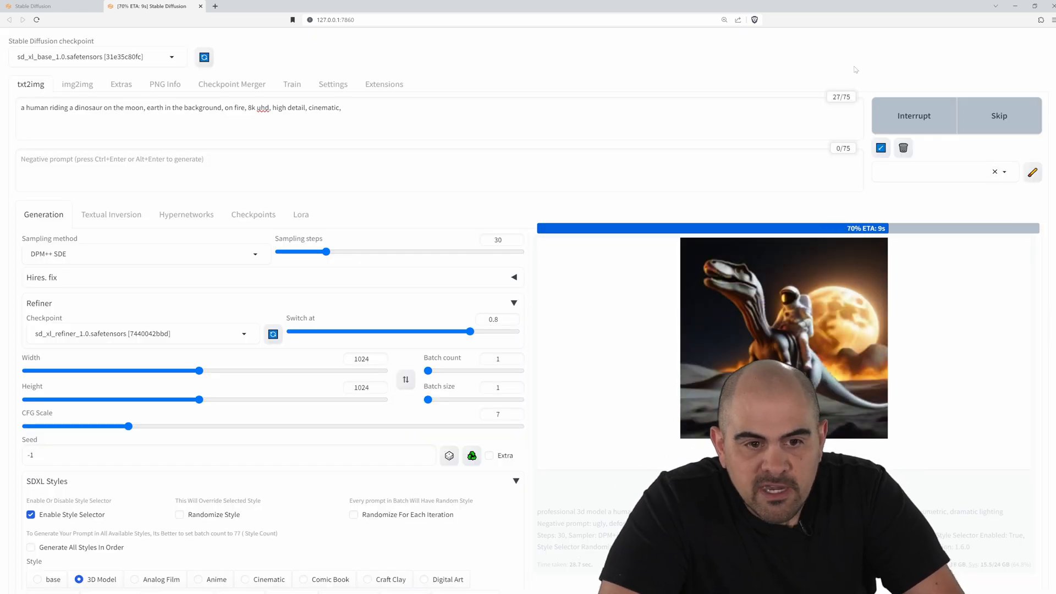